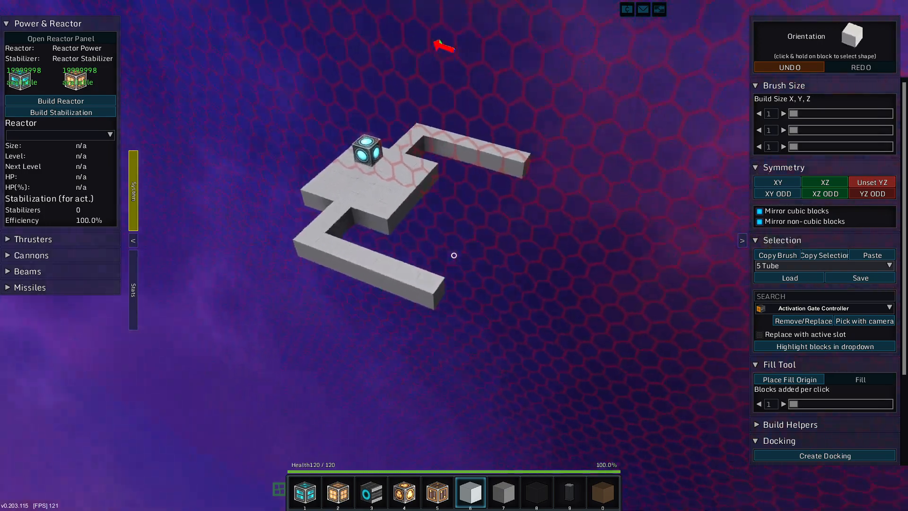
Set a mirror symmetry plane through the ship core in the Symmetry panel
{"action": "left_click", "coordinate": [872, 254]}
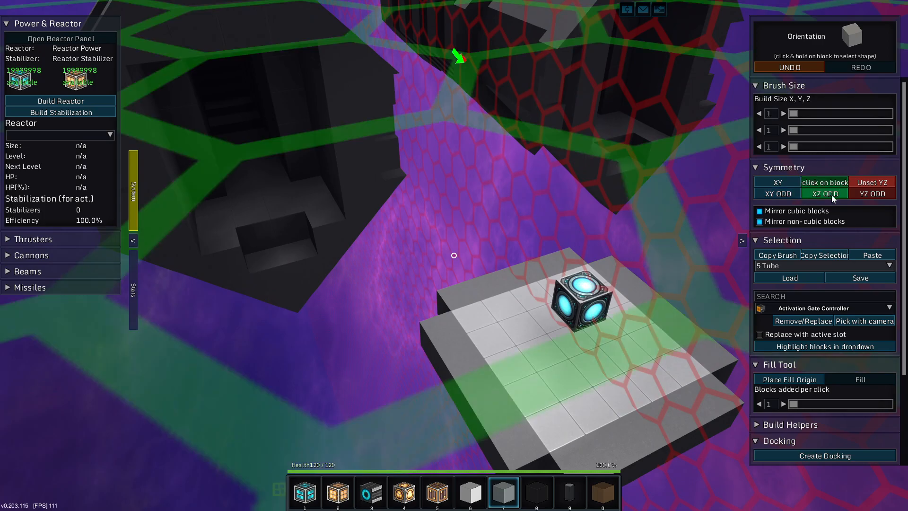
Add another symmetry plane and place grey armor blocks along the hull
{"action": "left_click", "coordinate": [823, 182]}
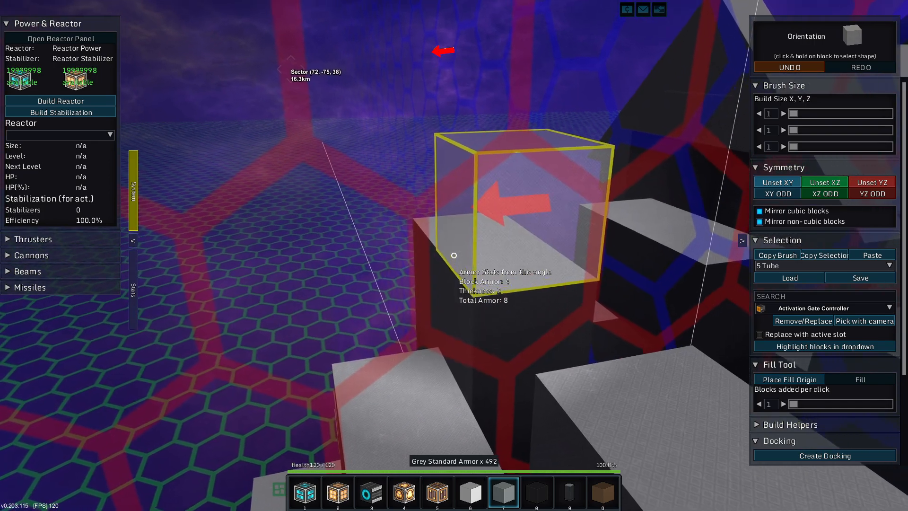
{"action": "mouse_move", "coordinate": [453, 255]}
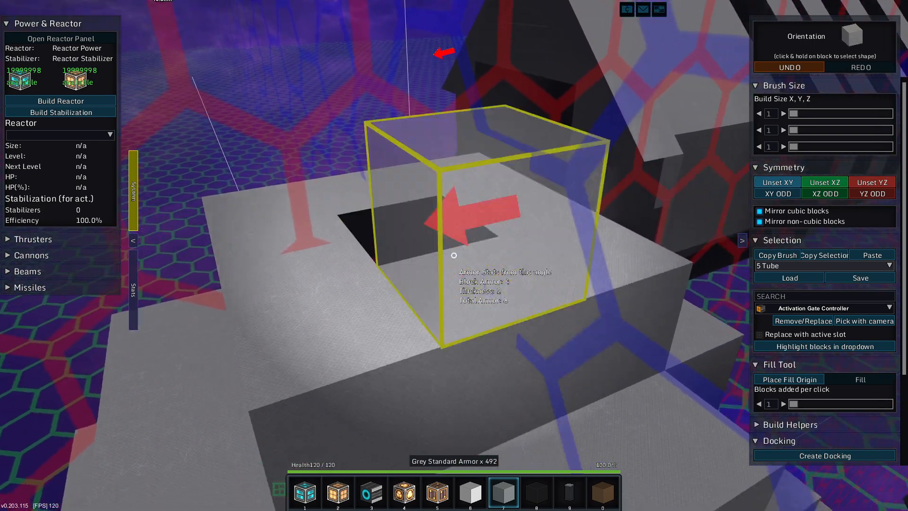
{"action": "left_click", "coordinate": [536, 491]}
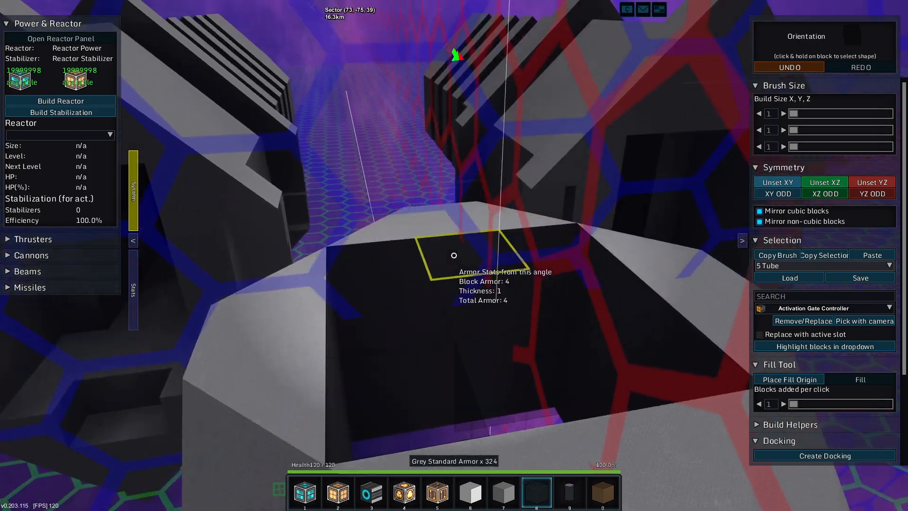
{"action": "mouse_move", "coordinate": [453, 255]}
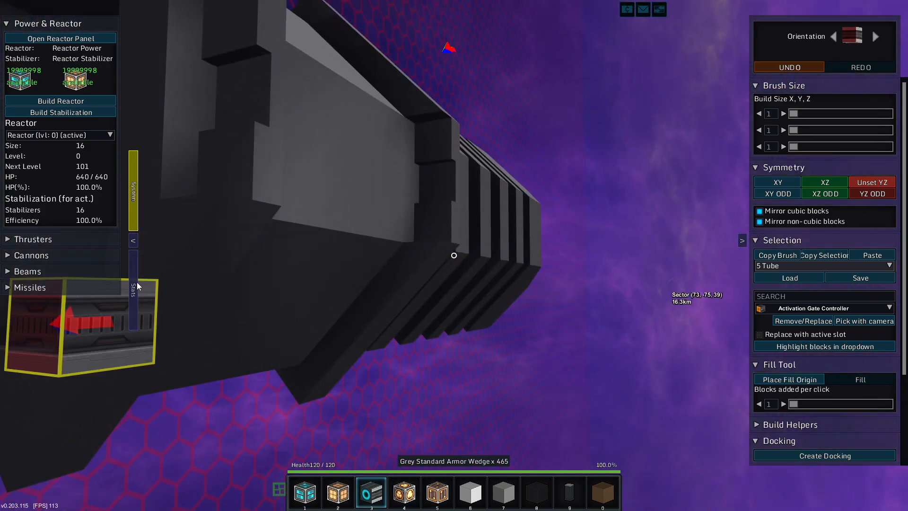
Build the grey corridor wall and clear the Remove/Replace block in the Search section
{"action": "left_click", "coordinate": [134, 292]}
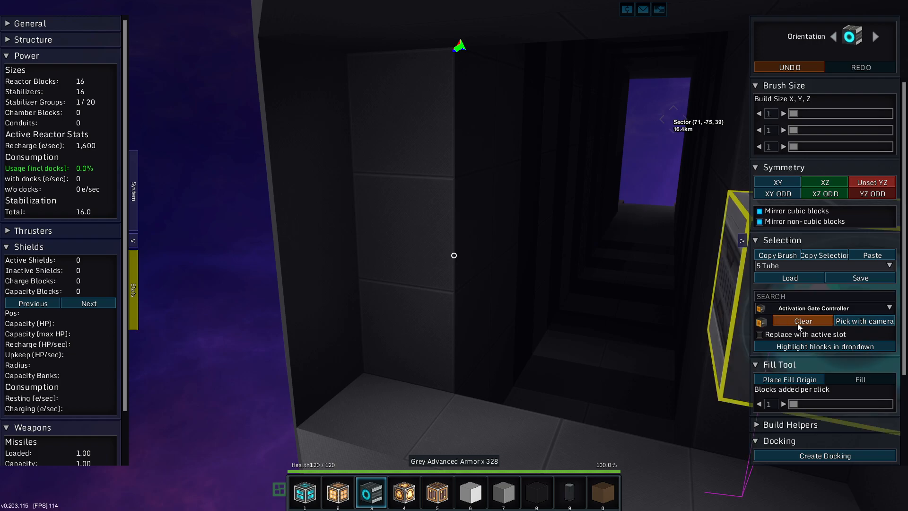
{"action": "left_click", "coordinate": [802, 320]}
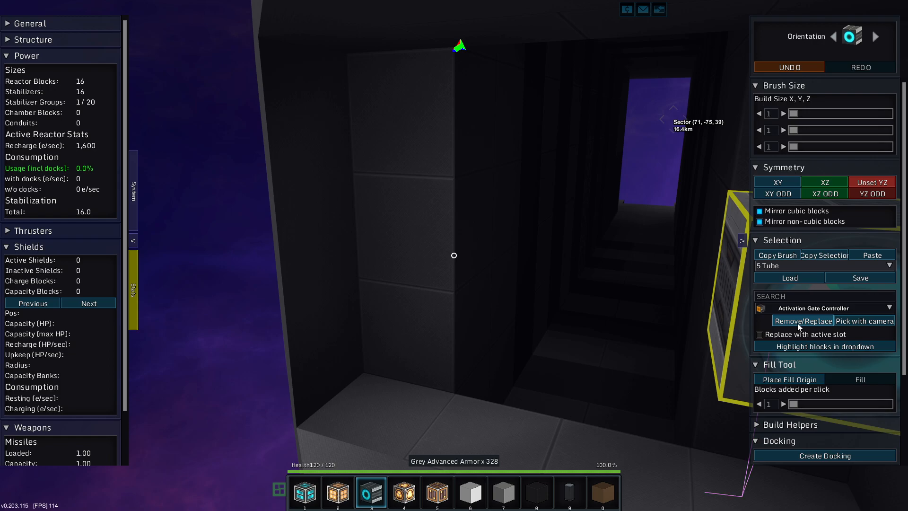
{"action": "left_click", "coordinate": [803, 320]}
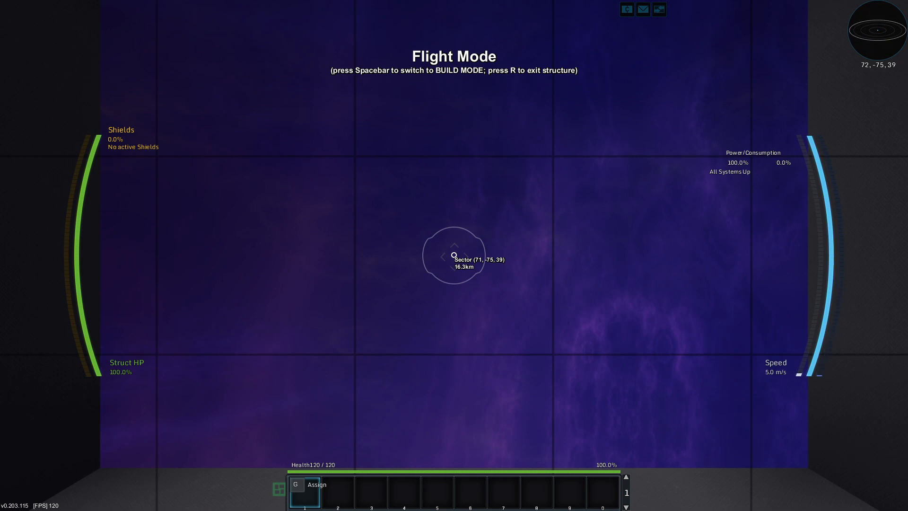
Fly the ship up to about 56 m/s, then return to build mode
{"action": "key", "text": "space"}
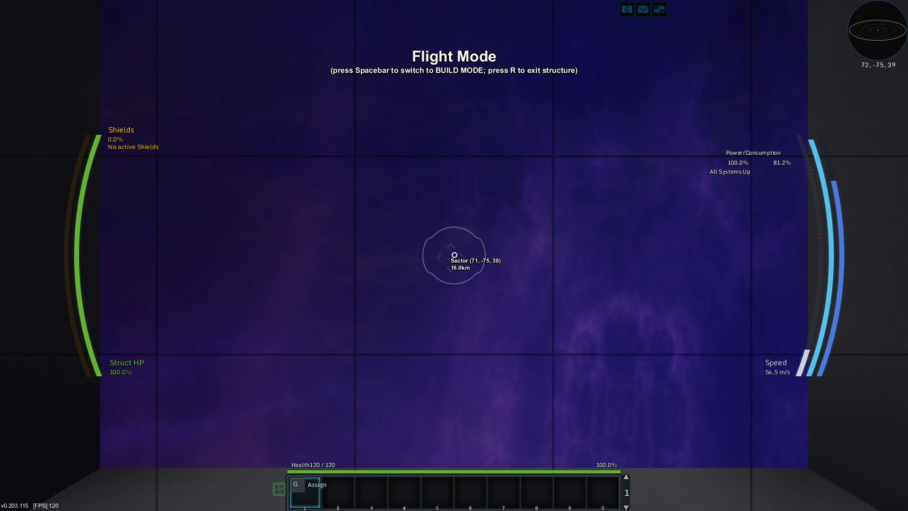
{"action": "key", "text": "space"}
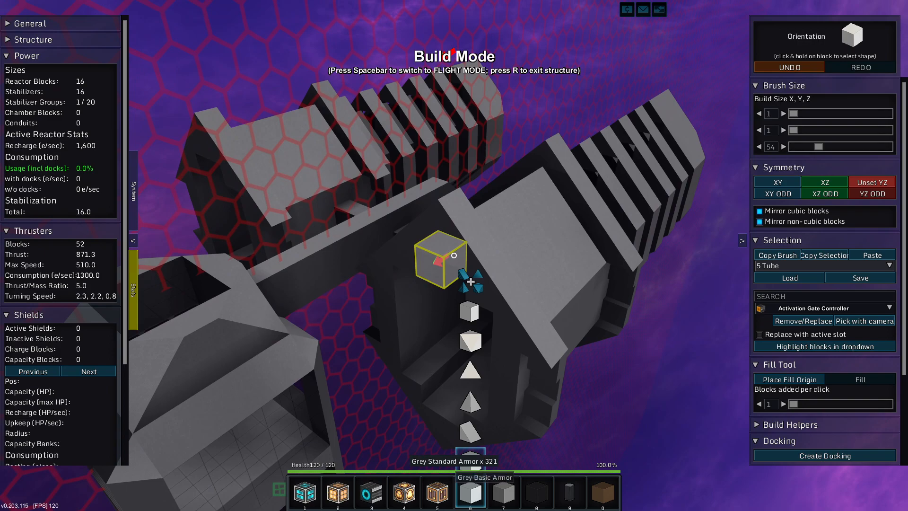
Place Grey Standard Armor Hepta pieces along the interior corner beside the reactor
{"action": "key", "text": "i"}
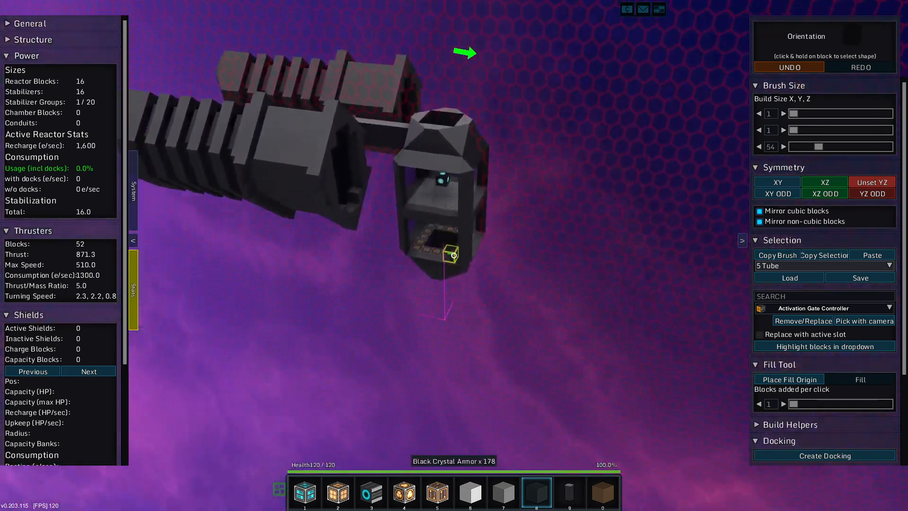
{"action": "left_click", "coordinate": [502, 492]}
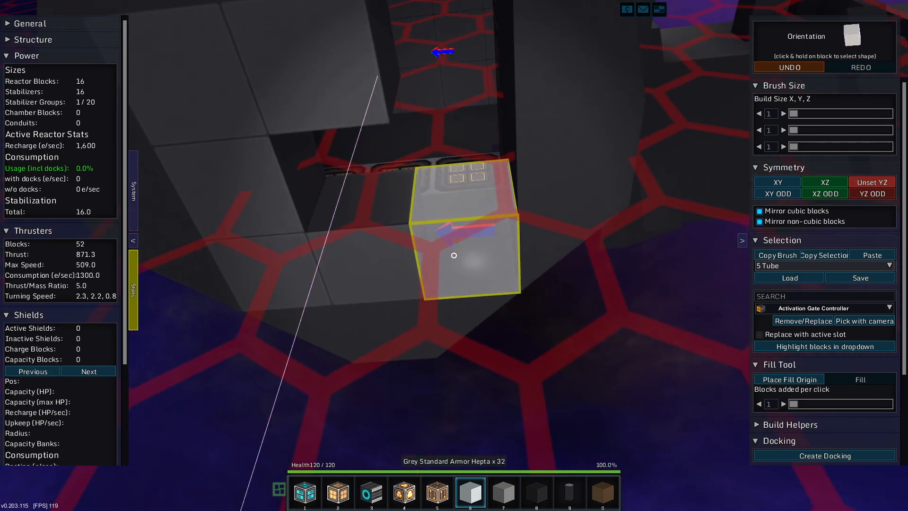
{"action": "key", "text": "i"}
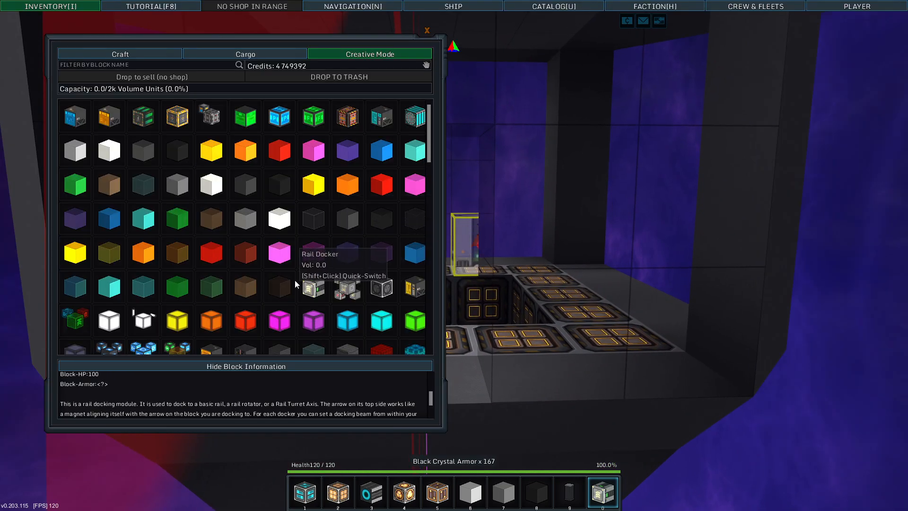
Look over the reactor shaft and bring up the inventory for Glass Door blocks
{"action": "scroll", "scroll_direction": "down", "scroll_amount": 3}
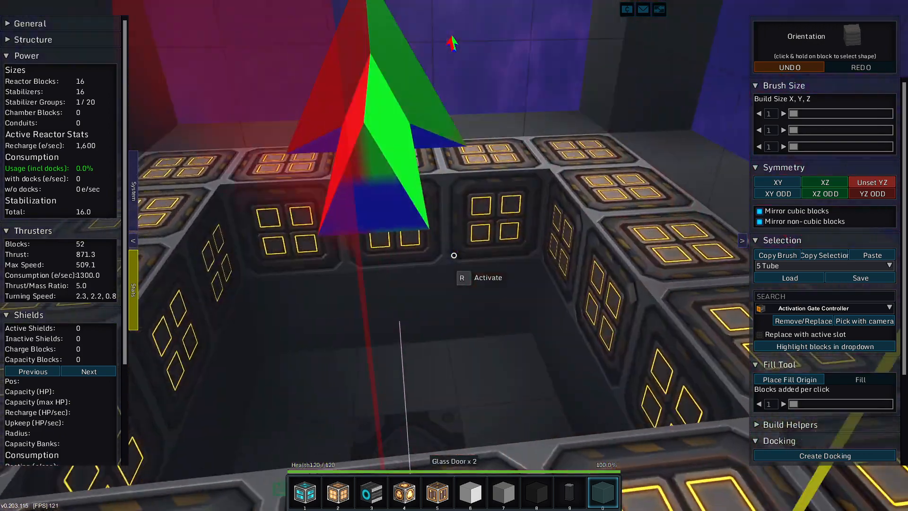
{"action": "key", "text": "i"}
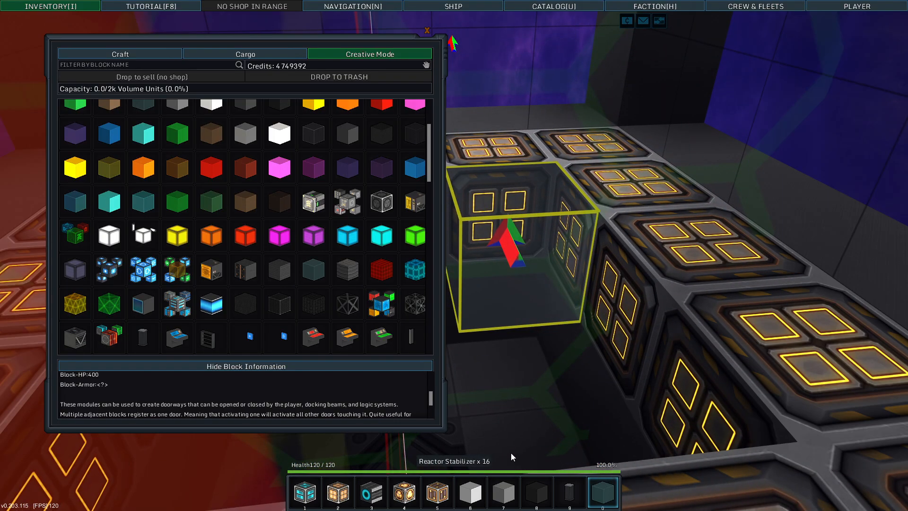
{"action": "mouse_move", "coordinate": [602, 496]}
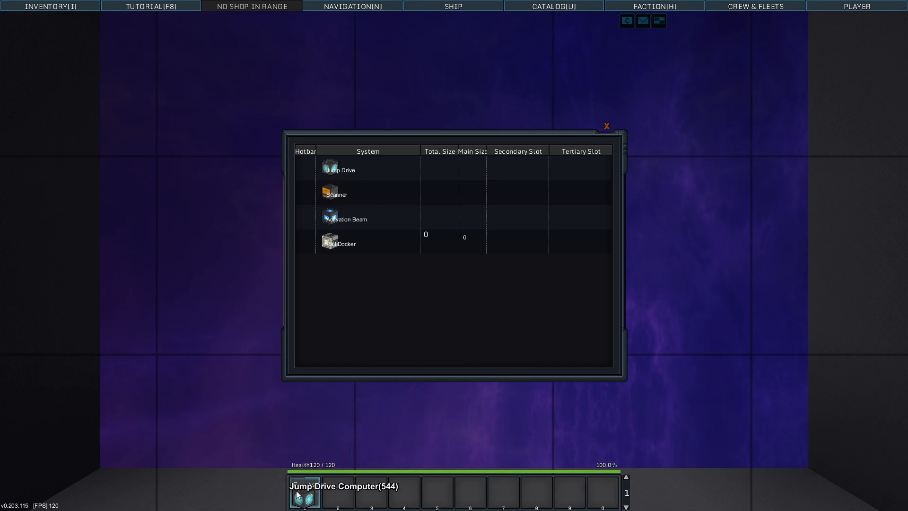
Assign the Jump Drive computer to slot 1 of the ship's hotbar
{"action": "left_click", "coordinate": [606, 126]}
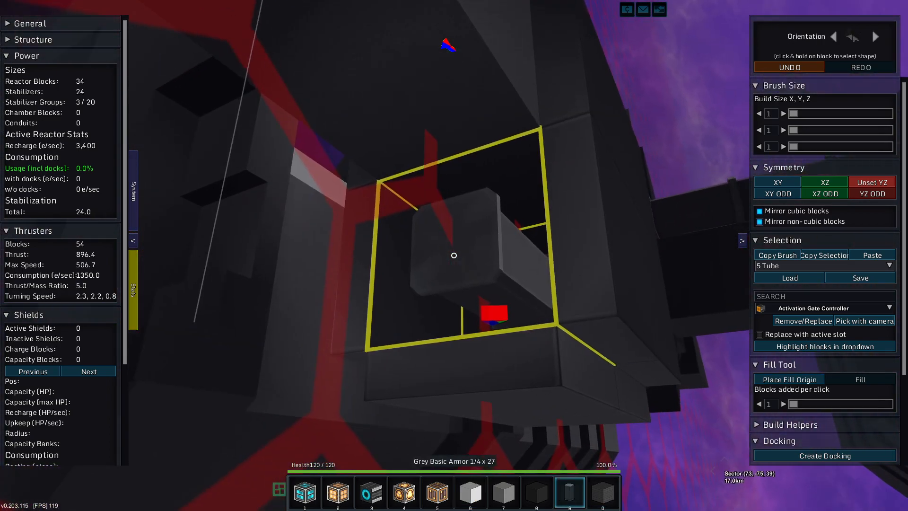
Place a Grey Basic Armor 1/4 piece on the hull and bring up the block inventory
{"action": "left_click", "coordinate": [371, 493]}
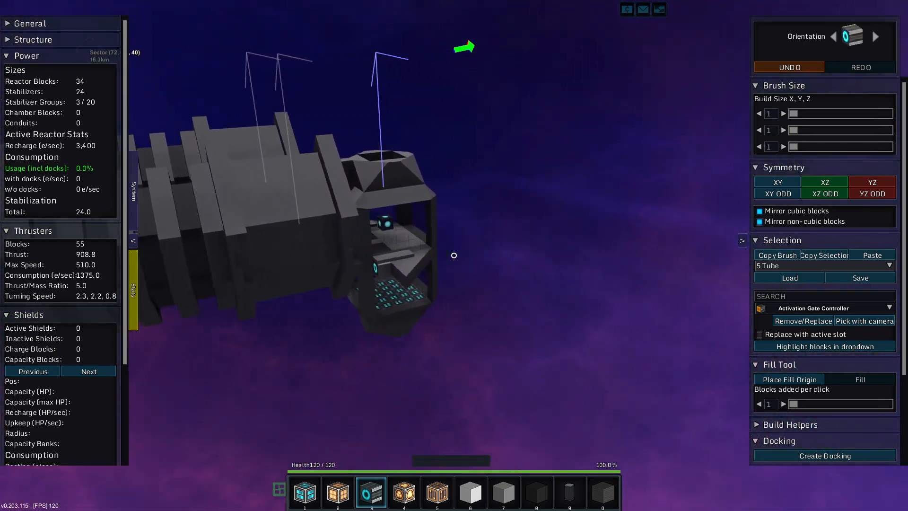
{"action": "key", "text": "i"}
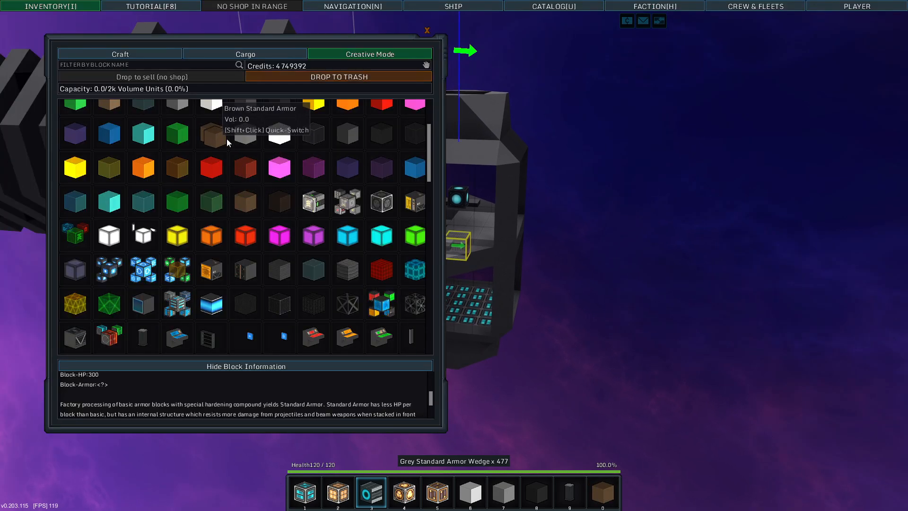
Stock Brown Standard Armor Wedge in hotbar slot 0 for detailing the bridge
{"action": "left_click", "coordinate": [427, 30]}
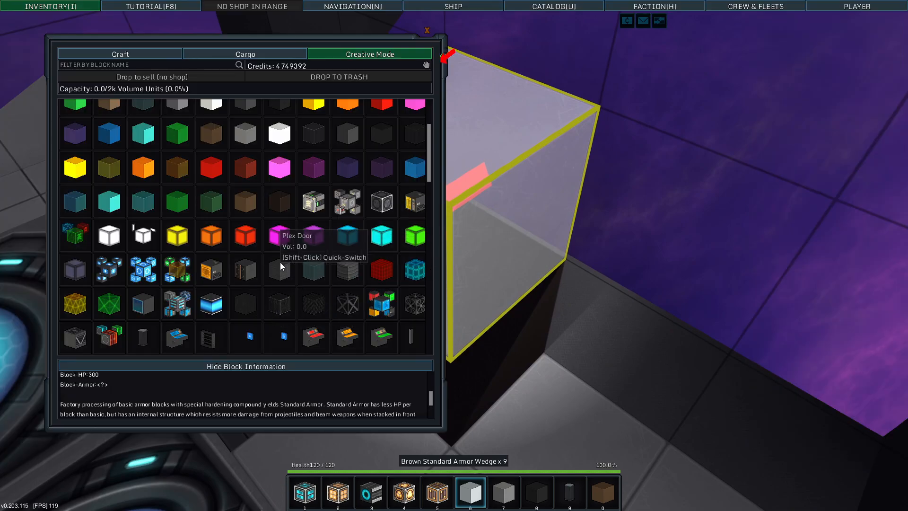
{"action": "scroll", "scroll_direction": "up", "scroll_amount": 3}
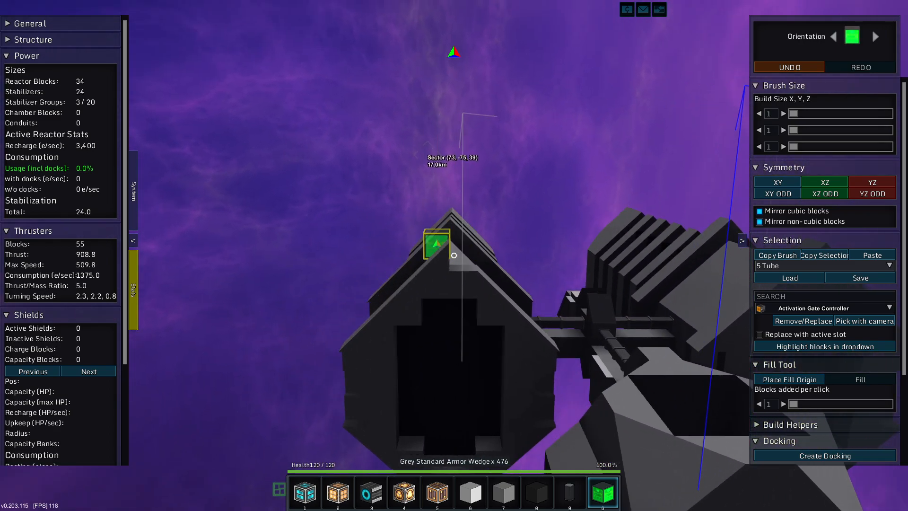
Undo the green block just placed on the roof ridge
{"action": "left_click", "coordinate": [787, 67]}
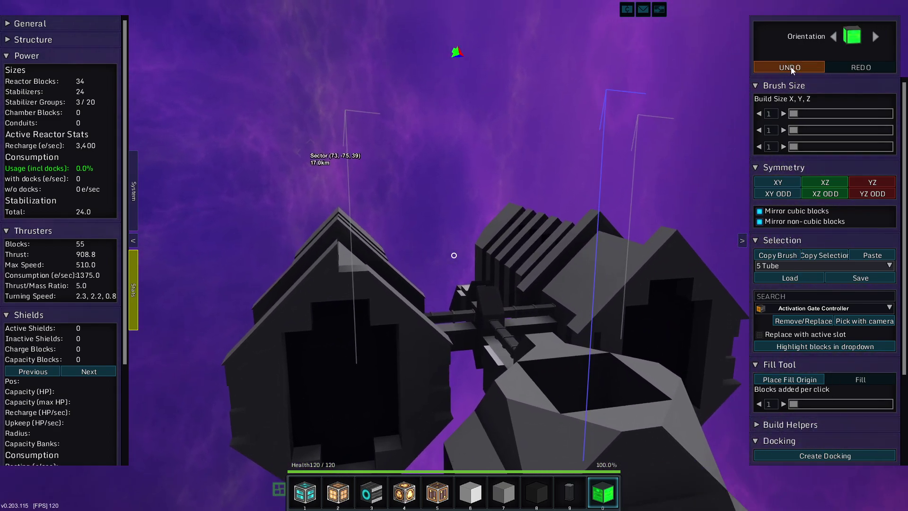